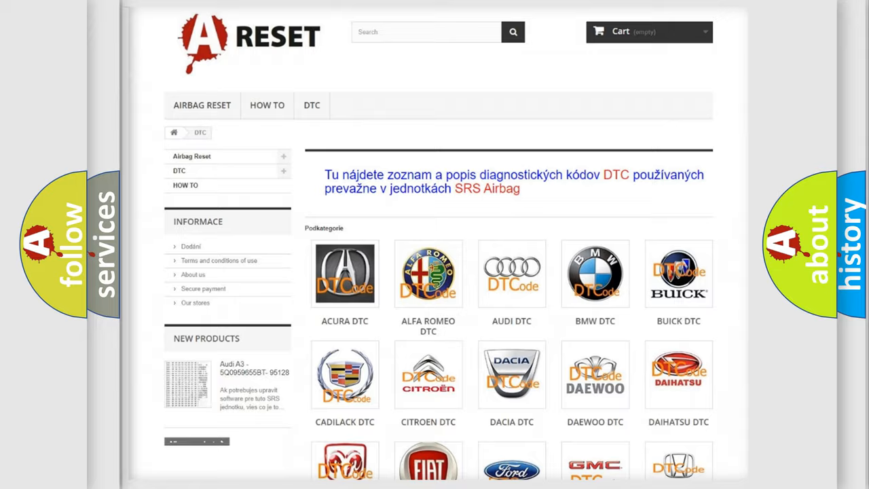
# - Browse the DTC brand grid to CHEVROLET DTC and look through its airbag code list
pyautogui.scroll(-3)
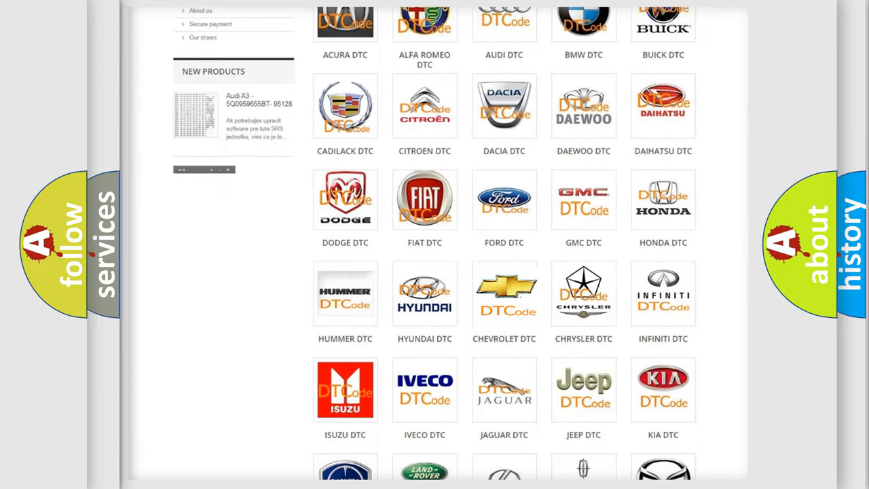
pyautogui.click(503, 293)
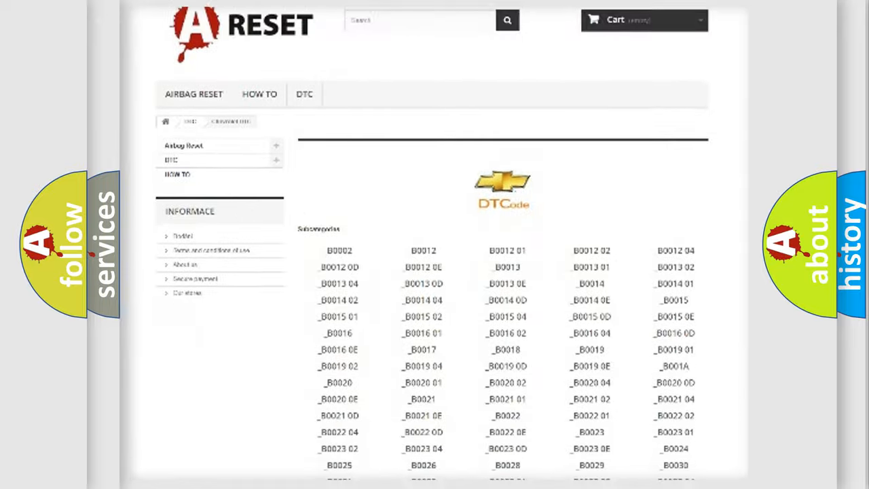
pyautogui.scroll(-3)
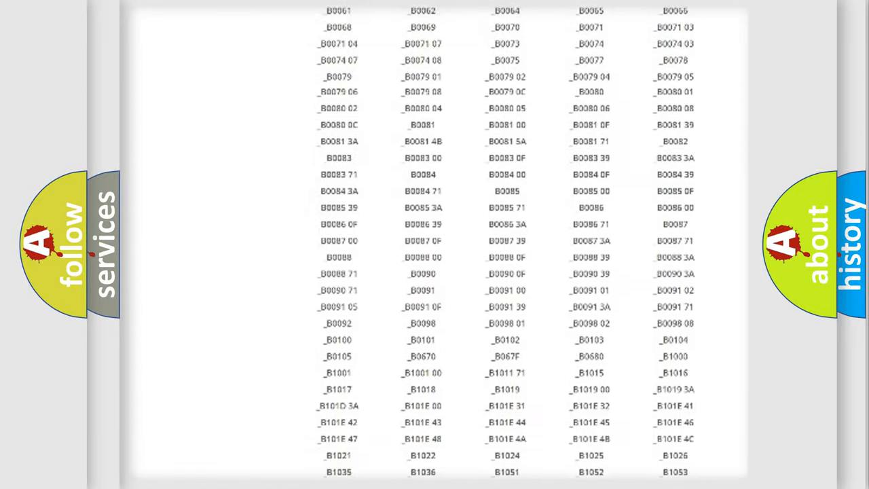
pyautogui.scroll(3)
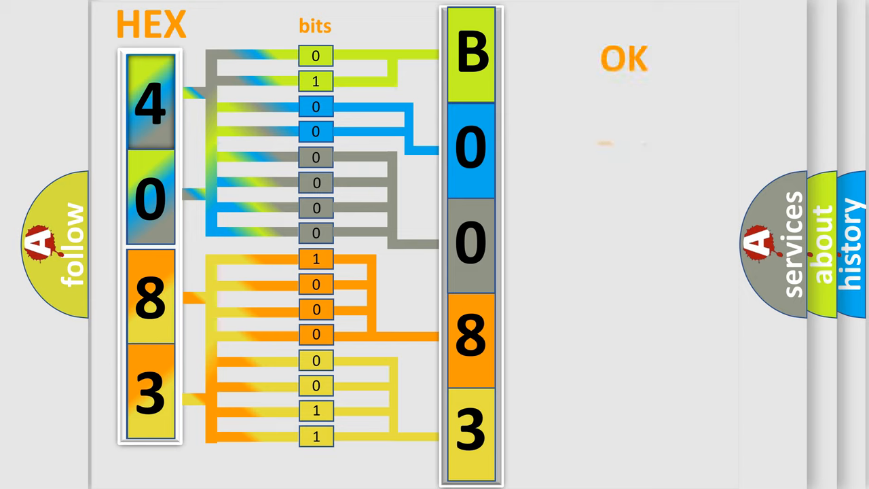
# - Show the slide for Chevrolet B008302: ignition voltage between 9-16 V
pyautogui.click(623, 59)
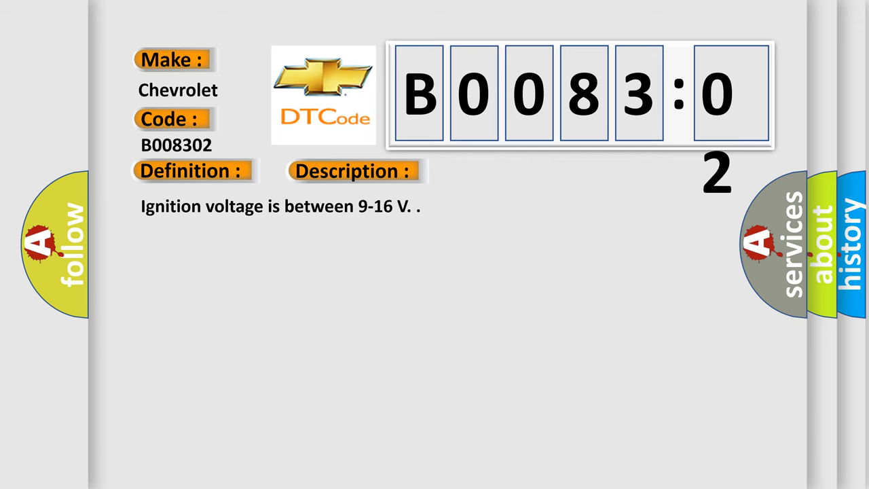
# - Reveal the Cause section and scroll from open sensor circuit down to General Signal Failure
pyautogui.click(499, 171)
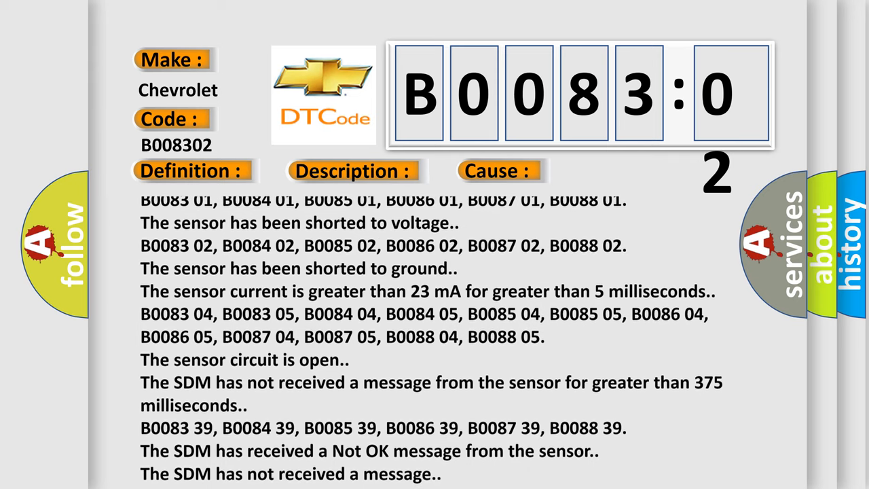
pyautogui.scroll(-3)
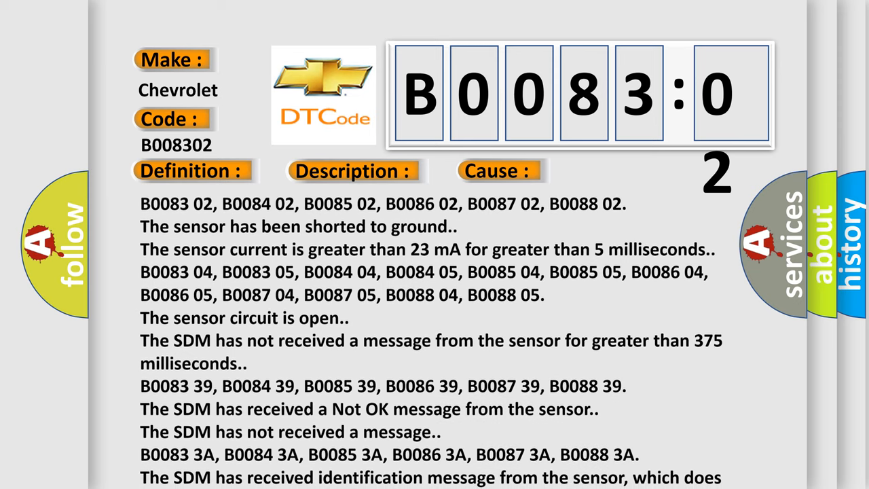
pyautogui.scroll(-3)
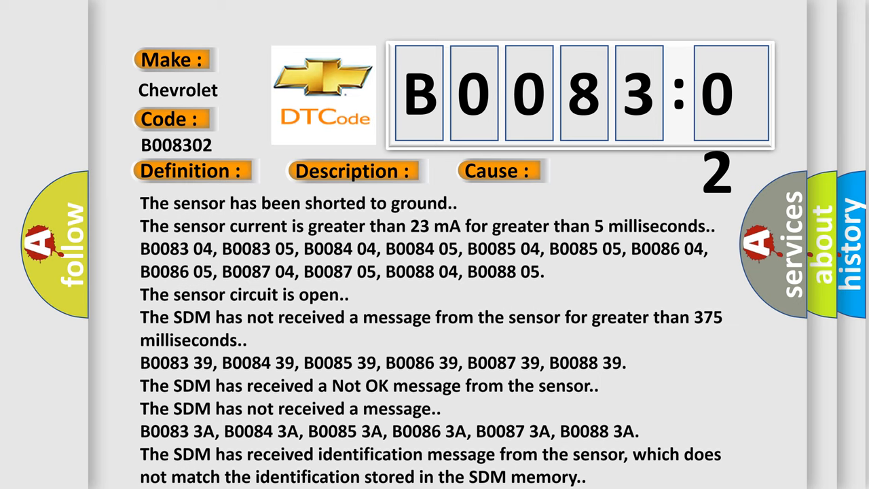
pyautogui.scroll(-3)
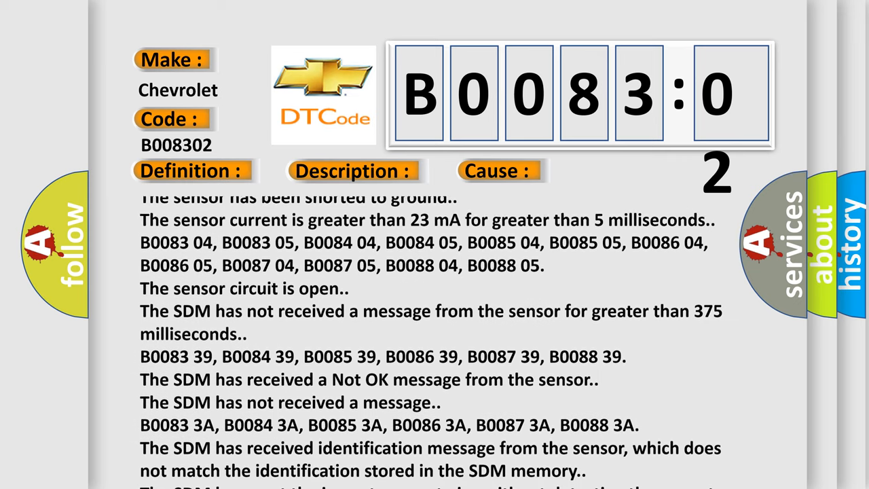
pyautogui.scroll(-3)
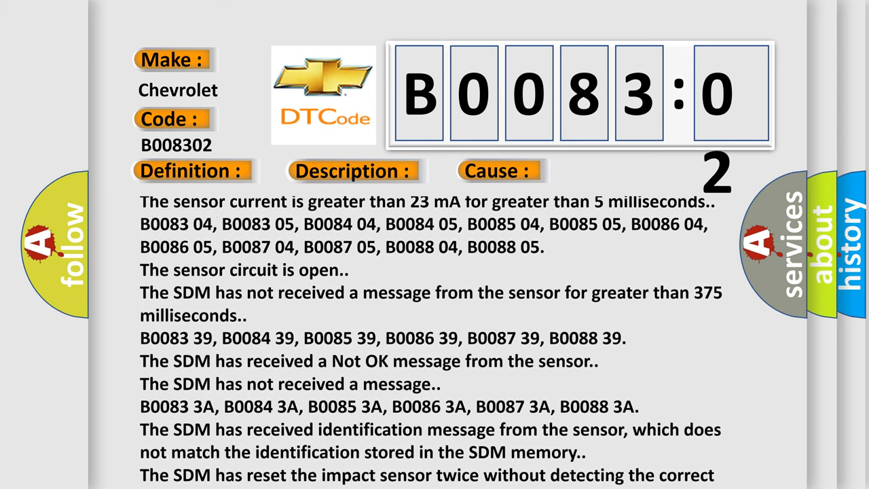
pyautogui.scroll(-3)
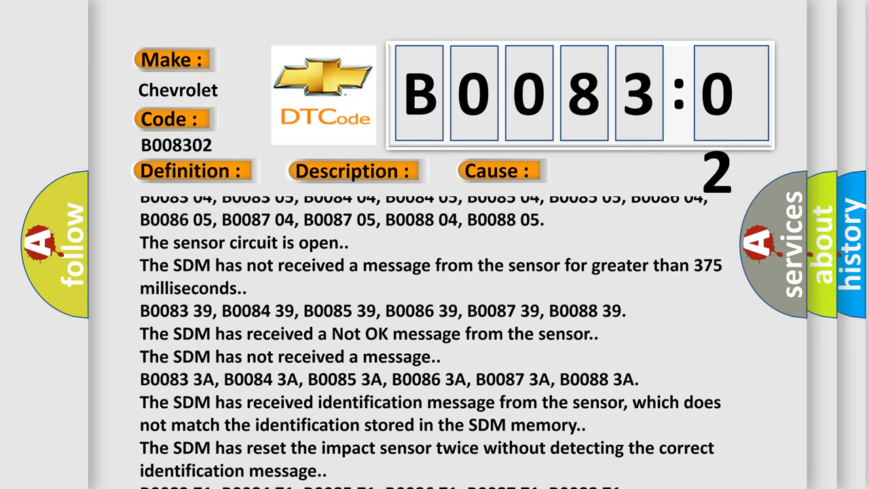
pyautogui.scroll(-3)
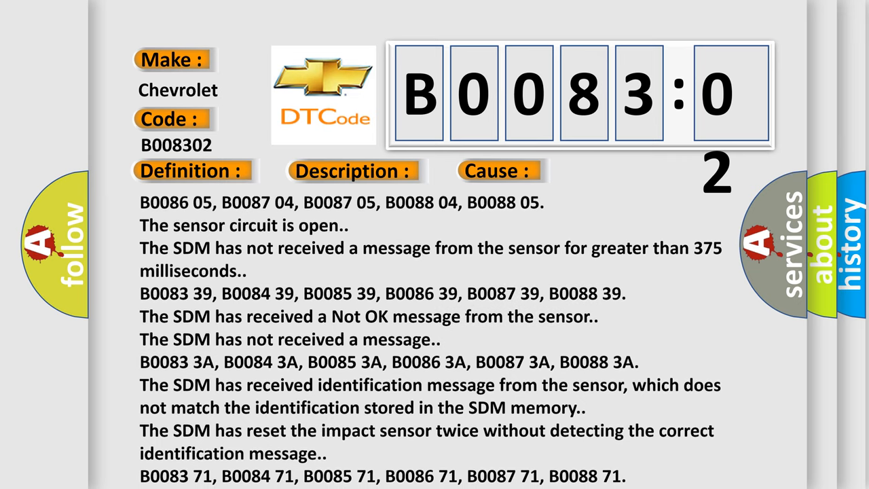
pyautogui.scroll(-3)
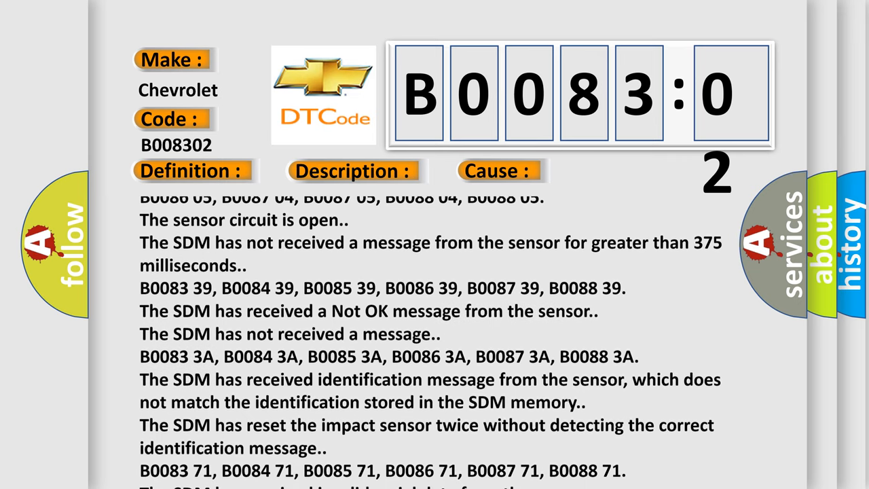
pyautogui.scroll(-3)
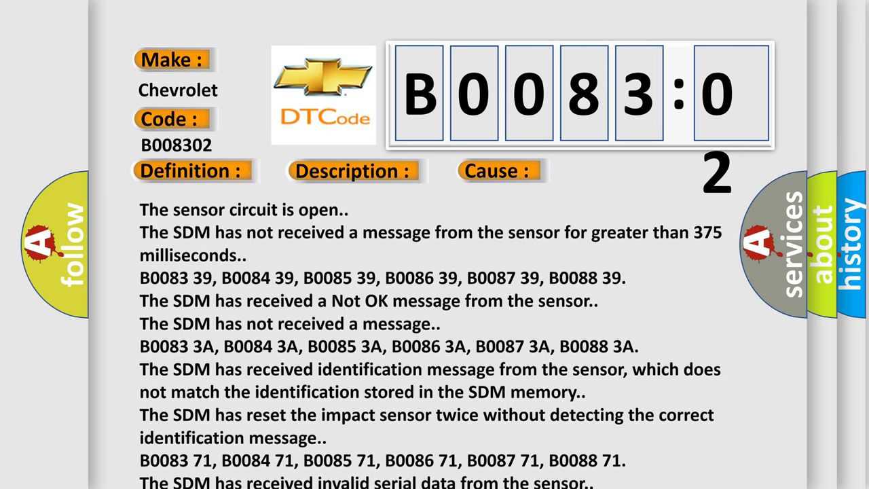
pyautogui.scroll(-3)
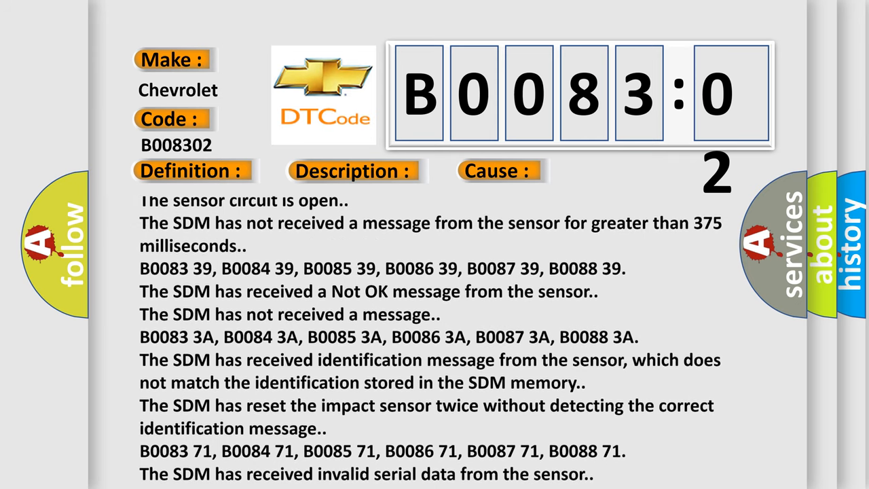
pyautogui.scroll(-3)
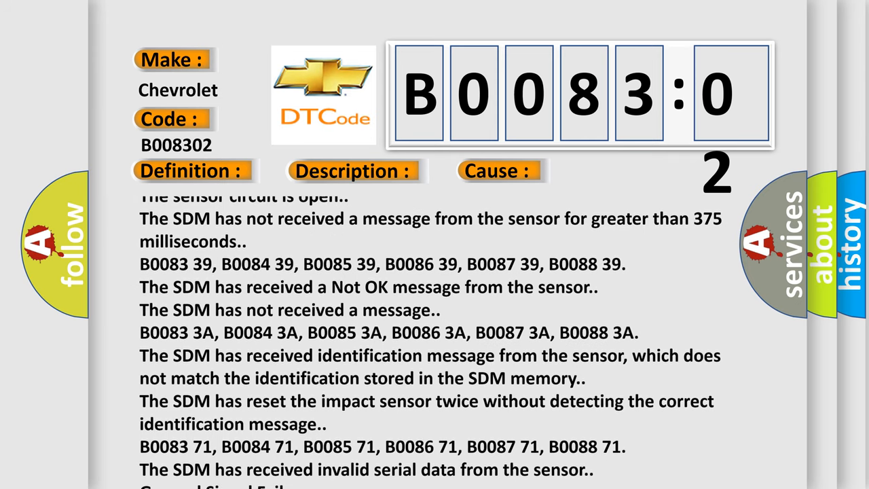
pyautogui.scroll(-3)
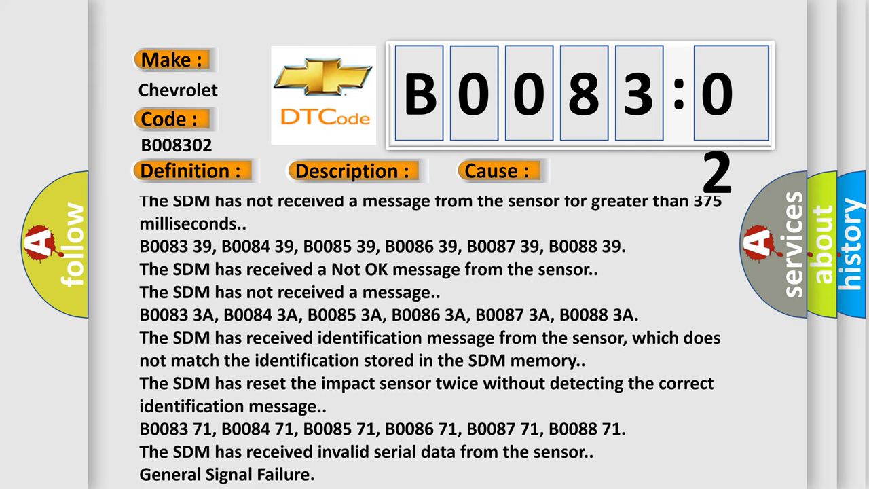
pyautogui.scroll(-3)
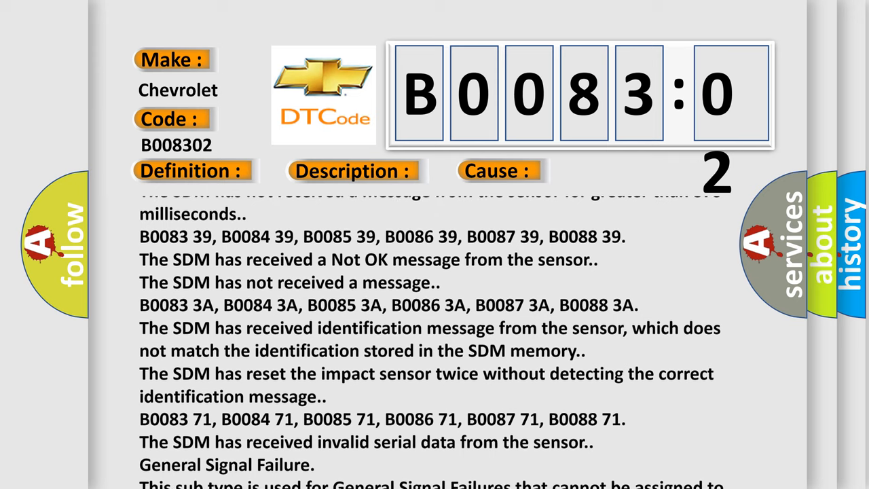
pyautogui.scroll(-3)
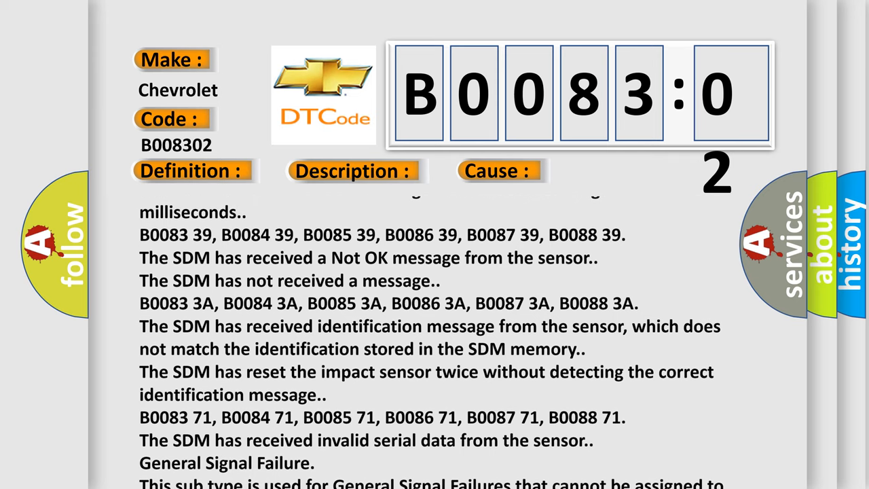